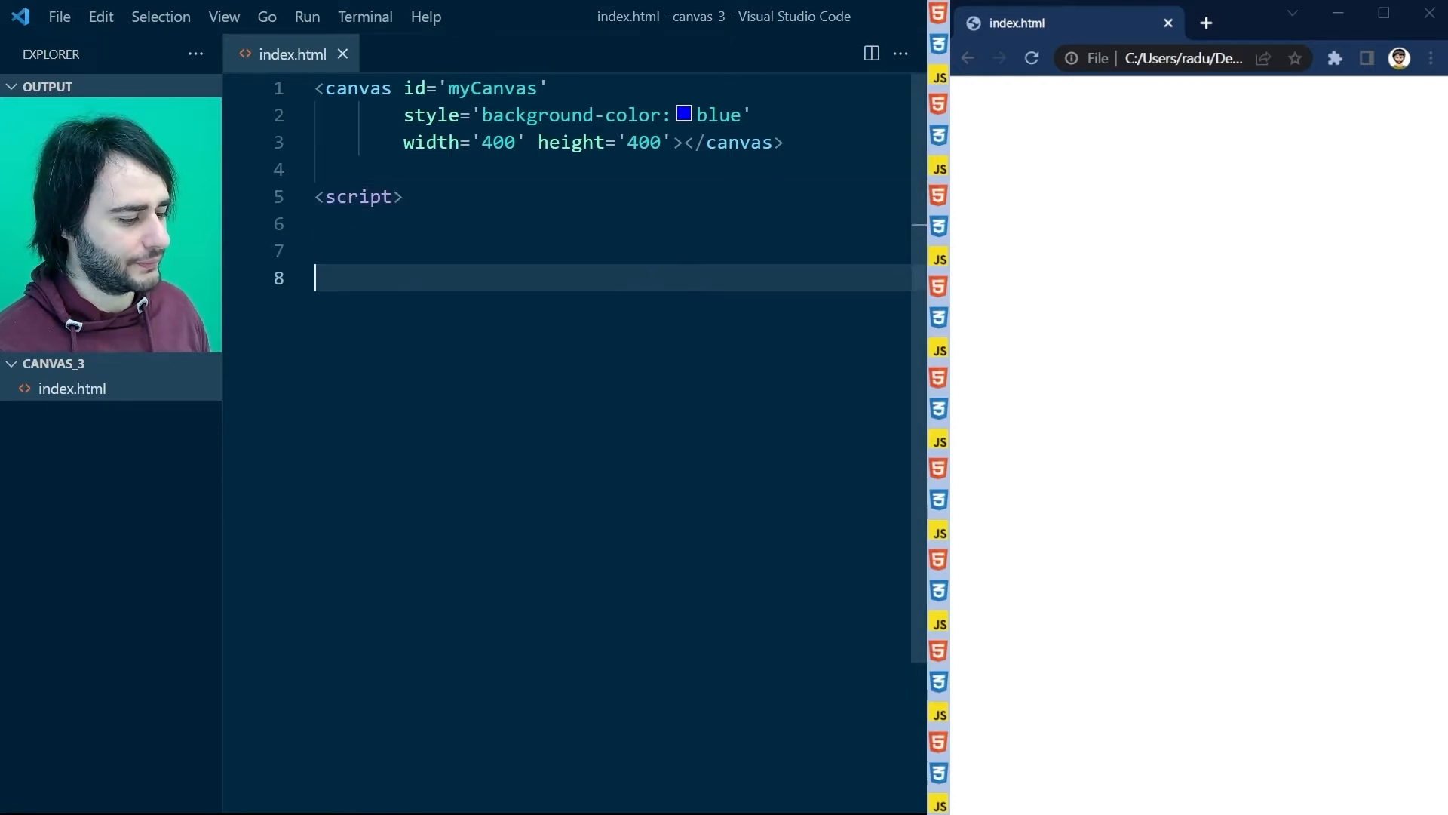
Step: Begin the script line const el=document.getElementById('myCanvas'); to grab the canvas element
{"action": "type", "text": "const el=document.getElementById('myCanvas');"}
{"action": "left_click", "coordinate": [536, 115]}
{"action": "type", "text": "rgb(50,228,202)"}
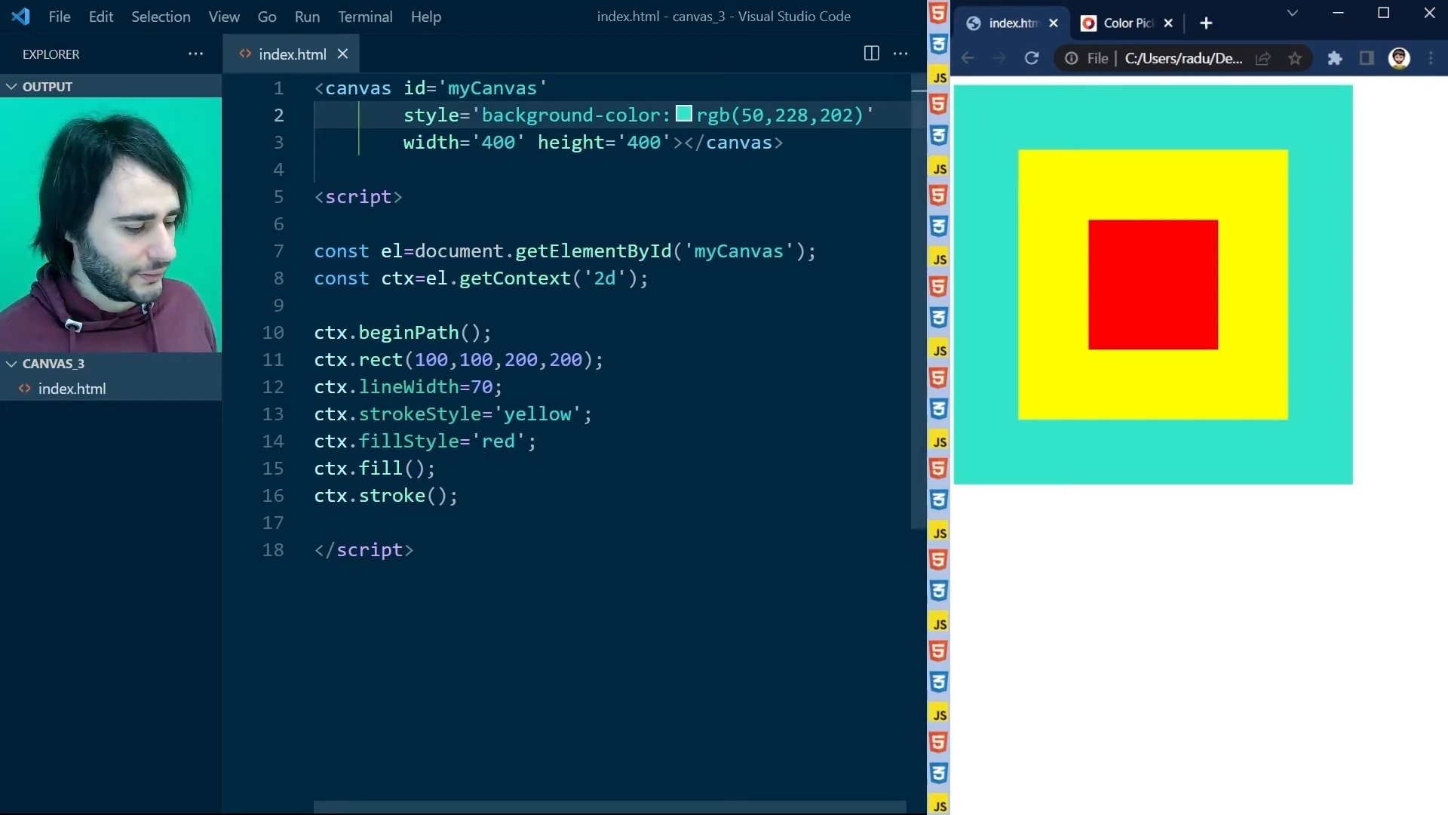
Step: Switch to the browser tab to pick a colour for the square's fill
{"action": "left_click", "coordinate": [1118, 23]}
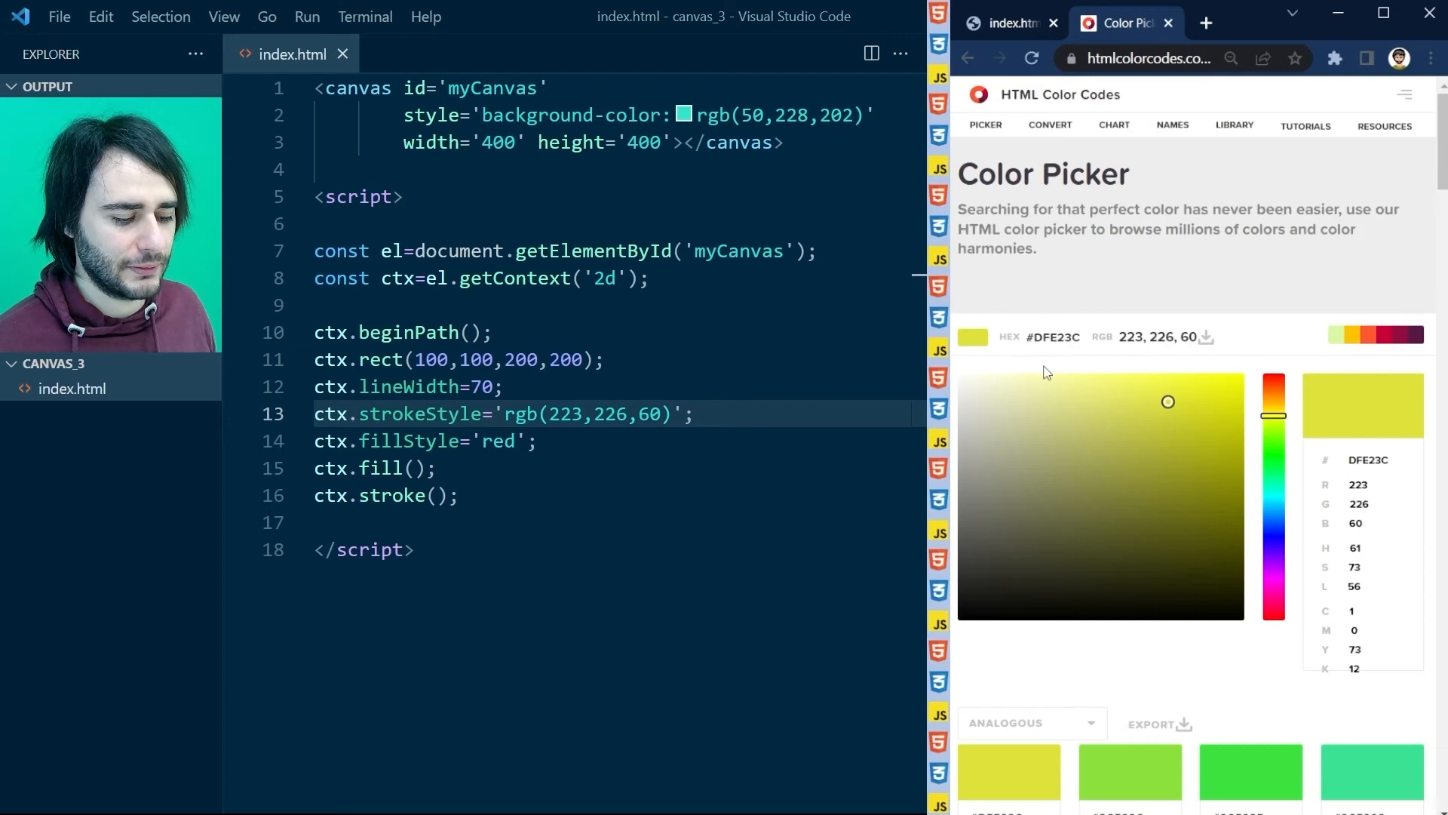
Step: Return to the editor after noting yellow #DFE23C (rgb 223, 226, 60) on the Color Picker
{"action": "left_click", "coordinate": [1006, 23]}
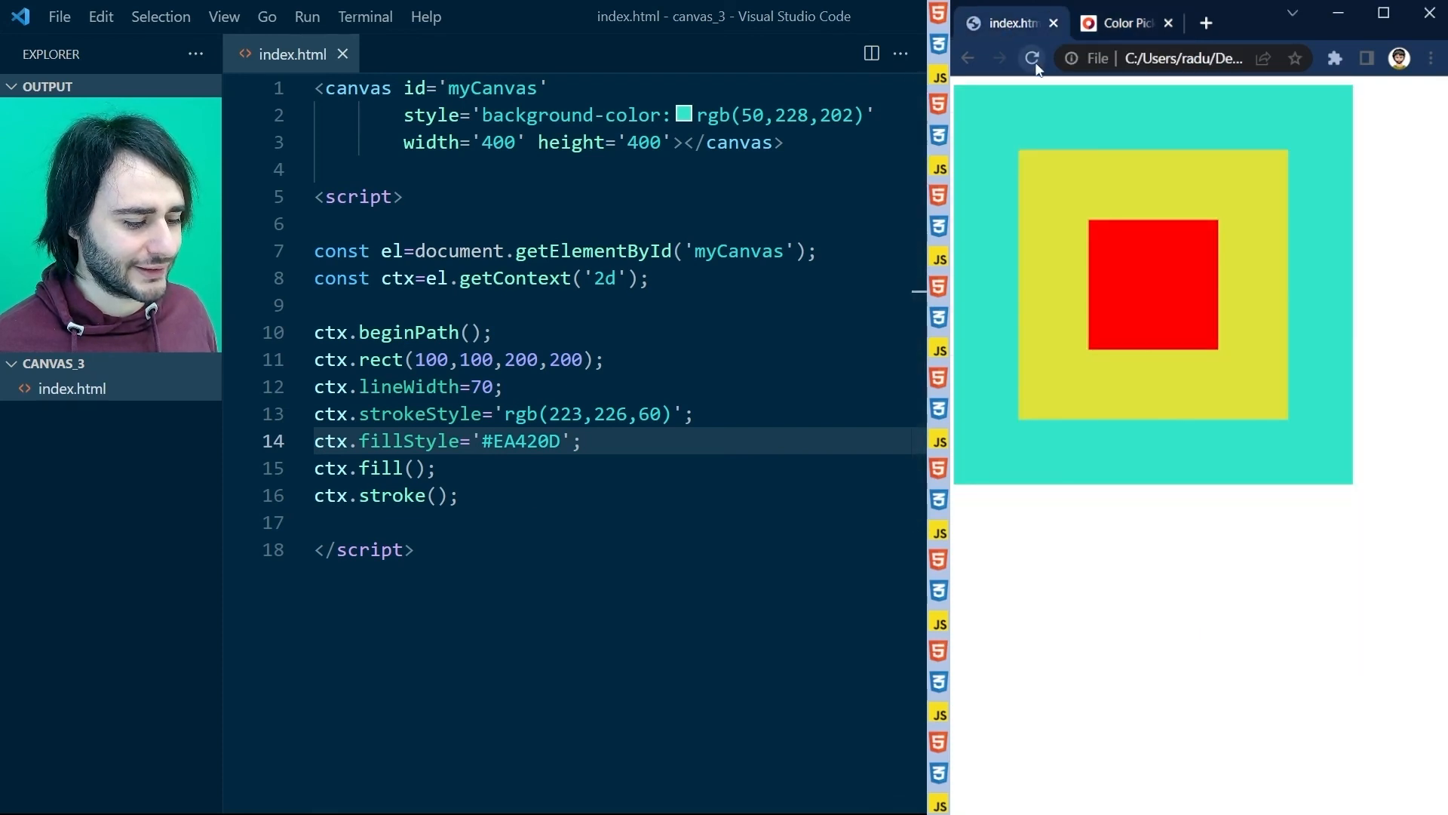
Step: Reload the browser page to show the dark red #AD2C05 square inside the yellow outline
{"action": "left_click", "coordinate": [1032, 59]}
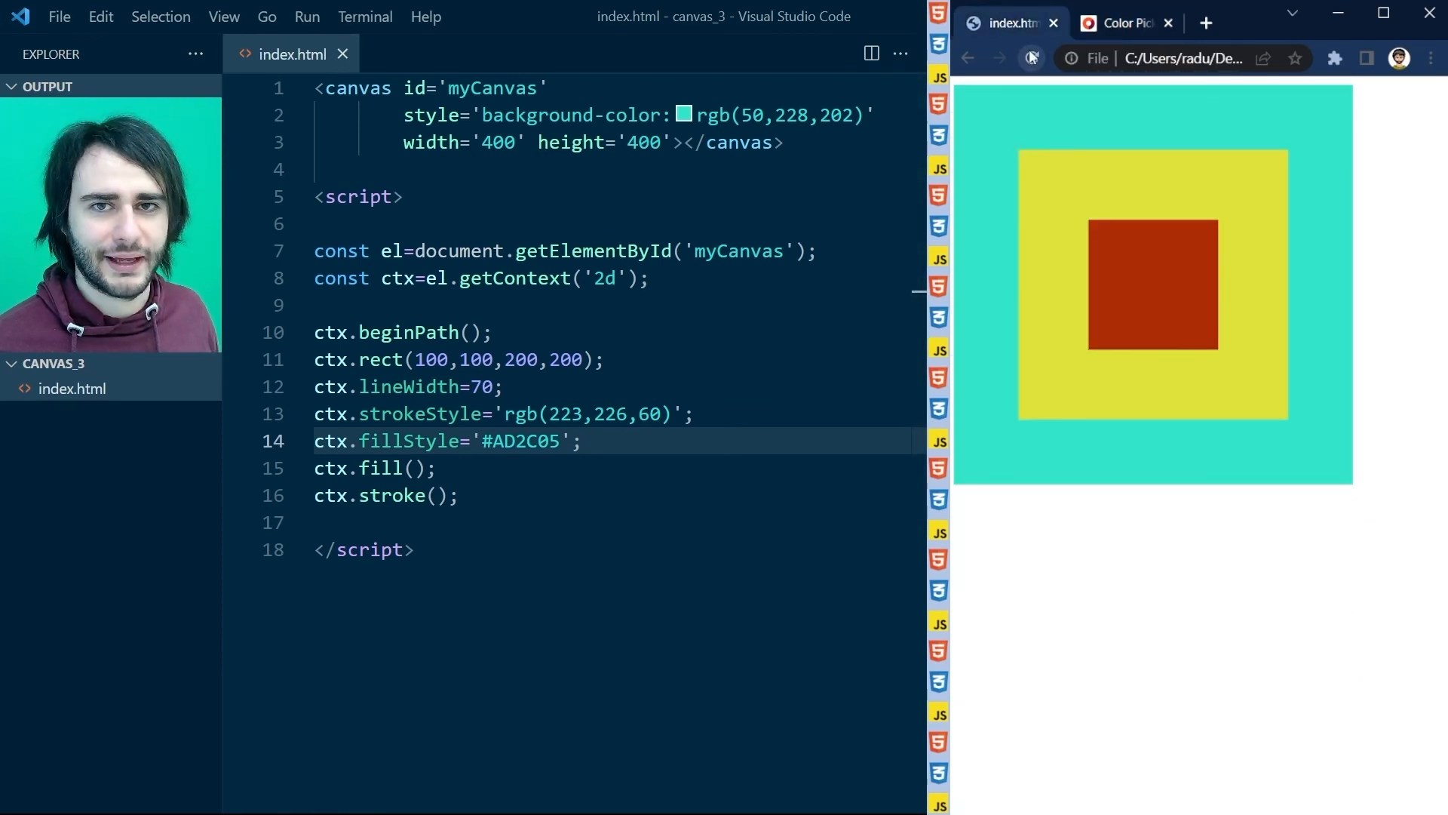